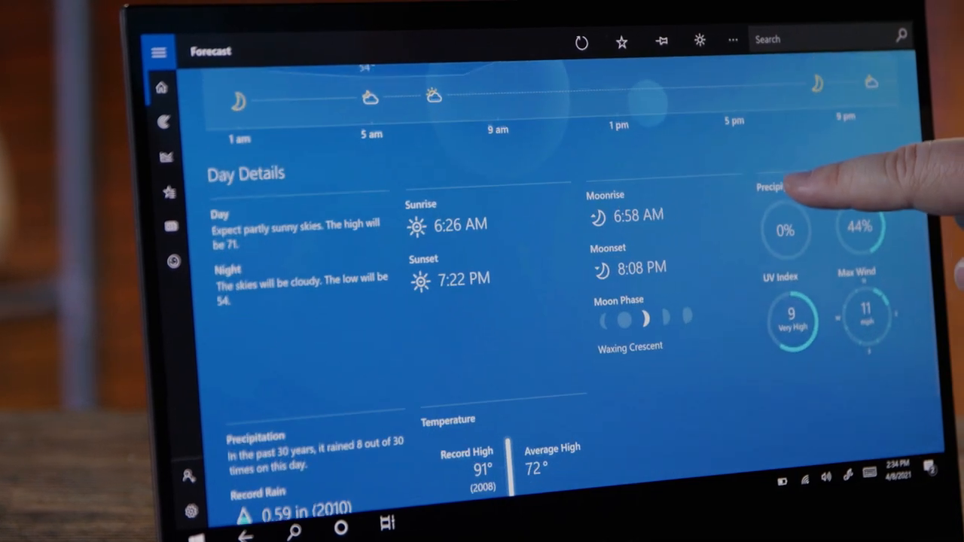
- Scroll the Forecast day details down to Precipitation and Temperature, then back up
scroll("down", 3)
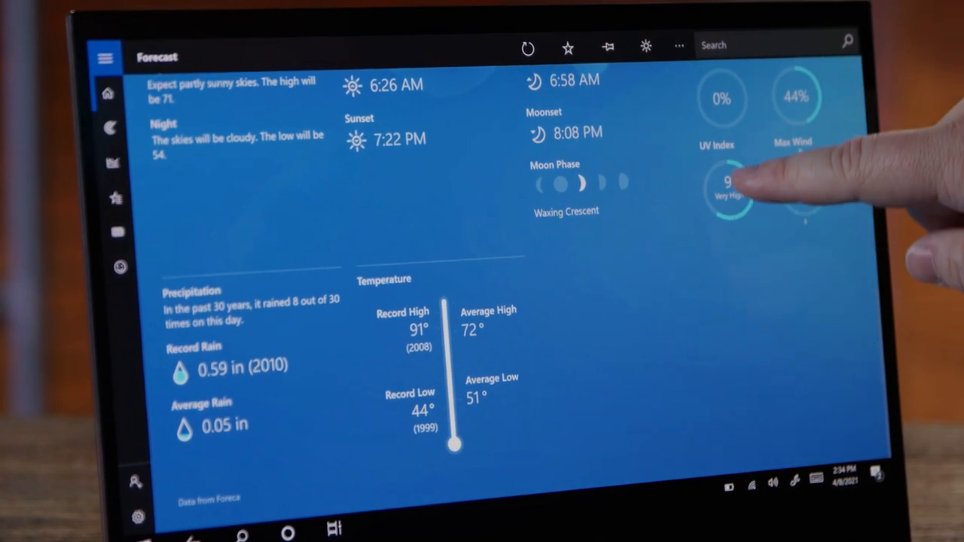
scroll("up", 3)
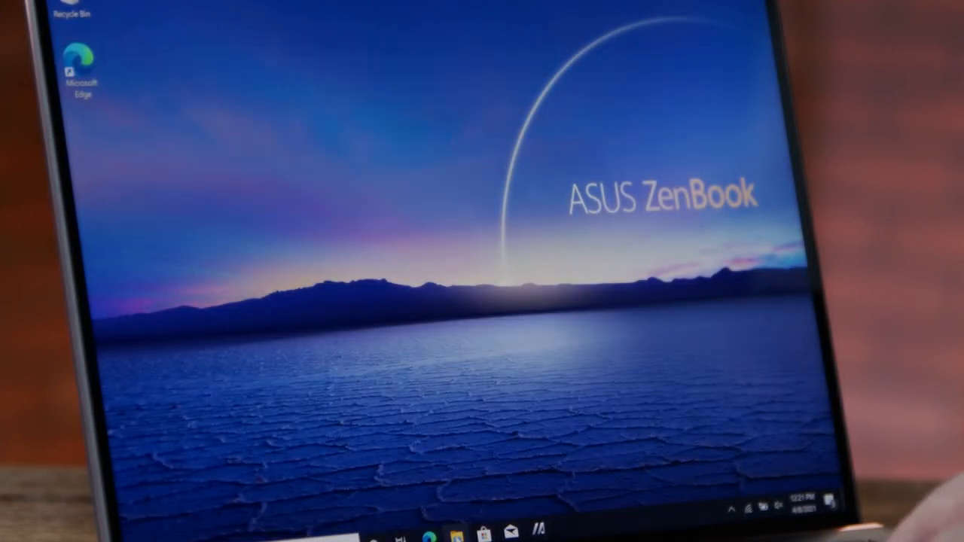
- Launch Microsoft News from the taskbar and scroll down through the Good News story cards
left_click(454, 533)
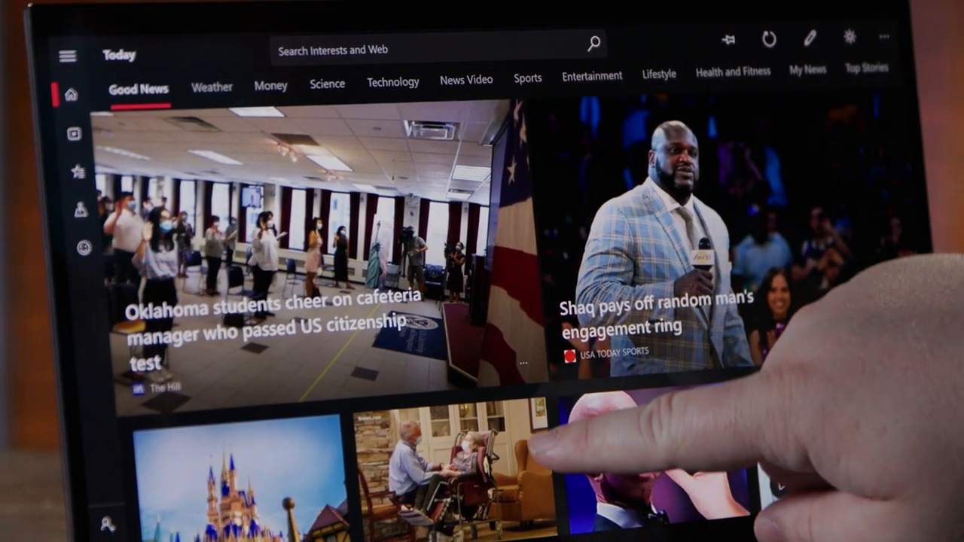
scroll("down", 3)
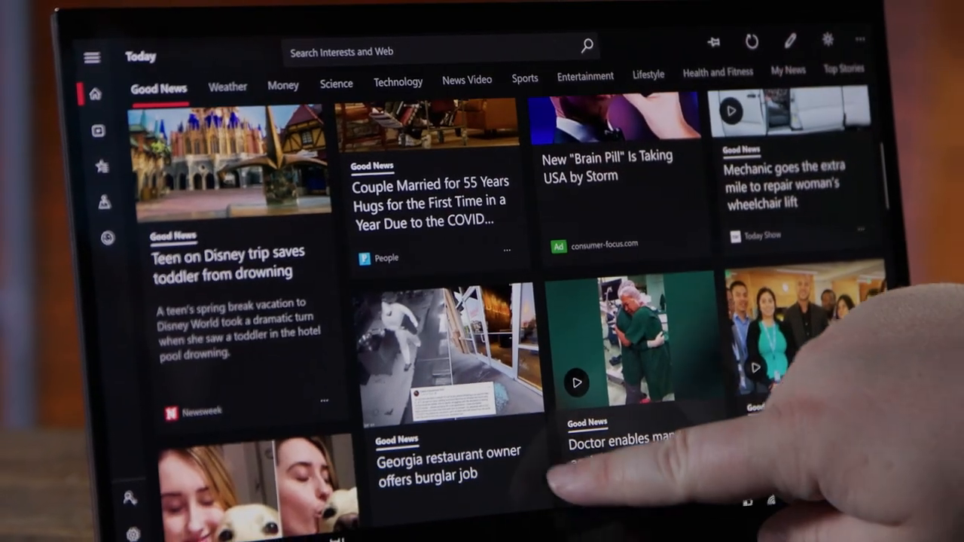
scroll("down", 3)
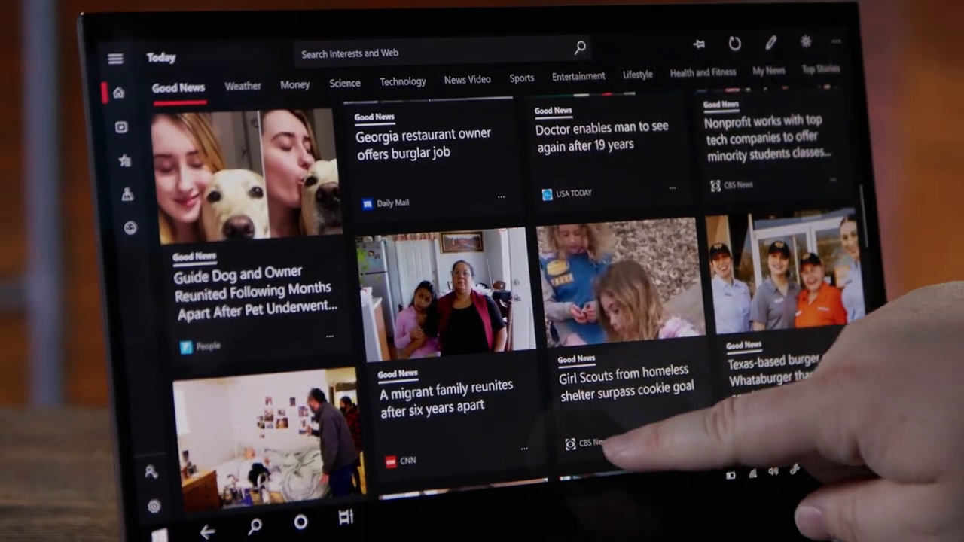
scroll("down", 3)
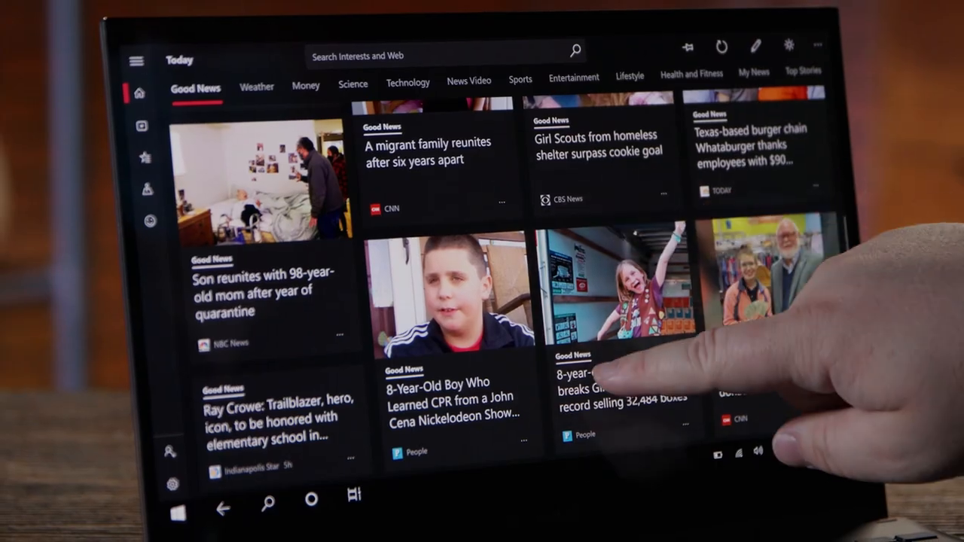